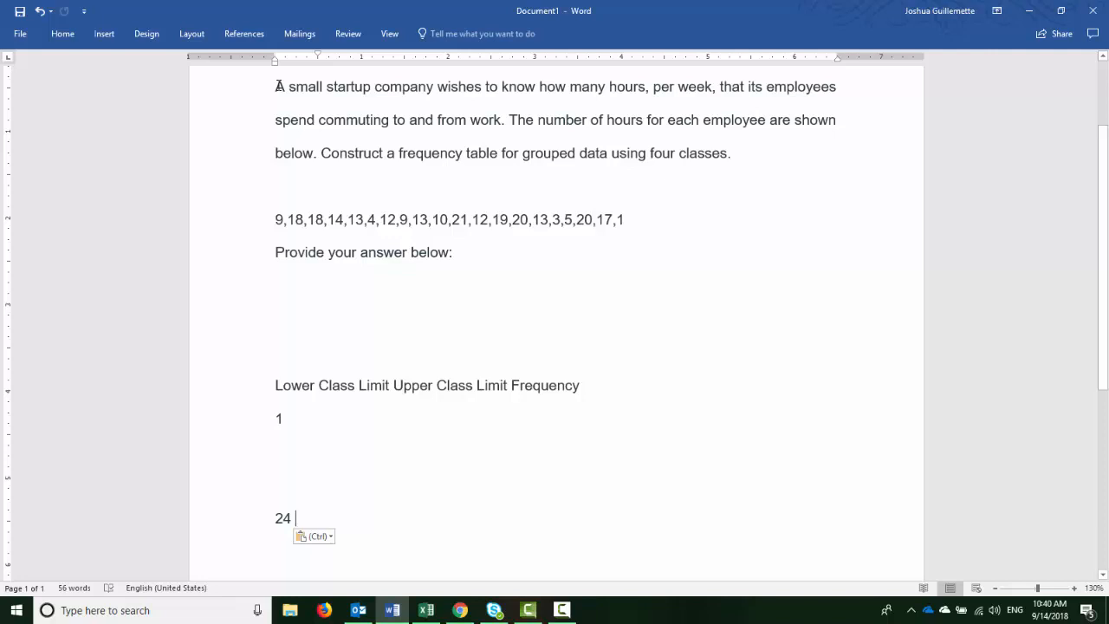
Switch to the spreadsheet and select the twenty hour values in A1:A20 to check the count.
{"action": "left_click_drag", "start_coordinate": [275, 87], "coordinate": [437, 87]}
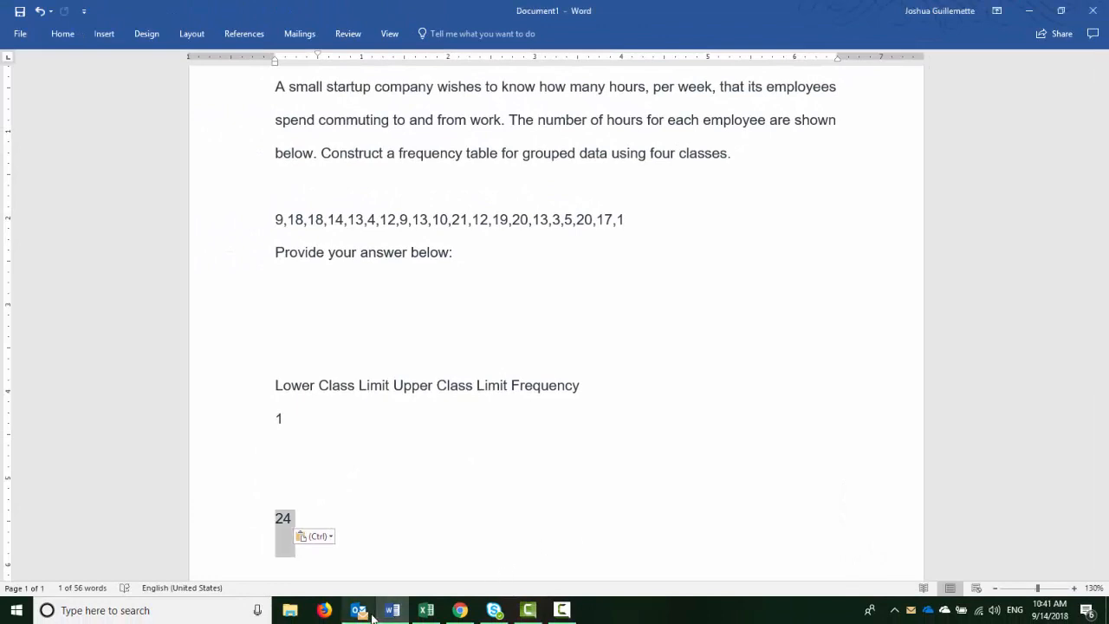
{"action": "left_click", "coordinate": [427, 610]}
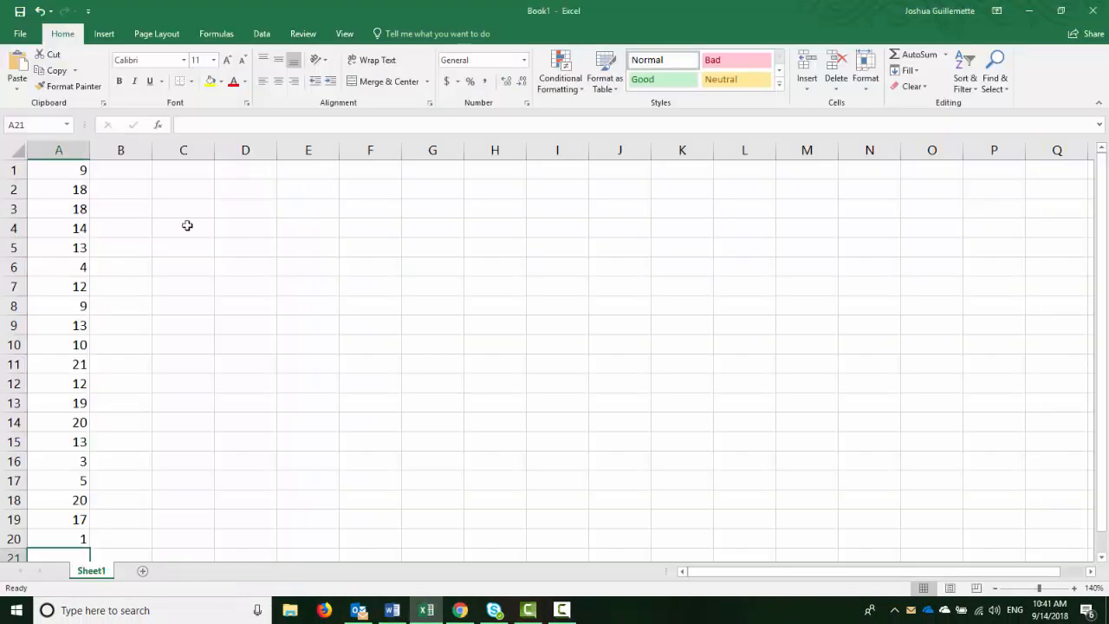
{"action": "left_click_drag", "start_coordinate": [59, 170], "coordinate": [59, 326]}
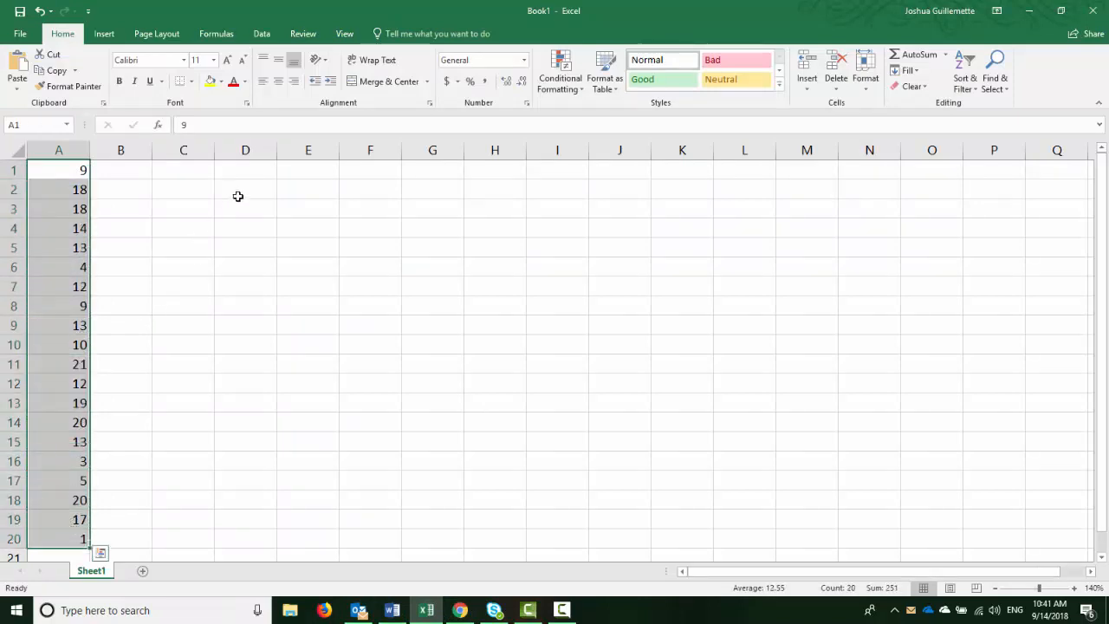
Add 'lower' and 'upper' headings in D1 and E1, with 1 as the lowest limit and 24 as the highest.
{"action": "type", "text": "lower"}
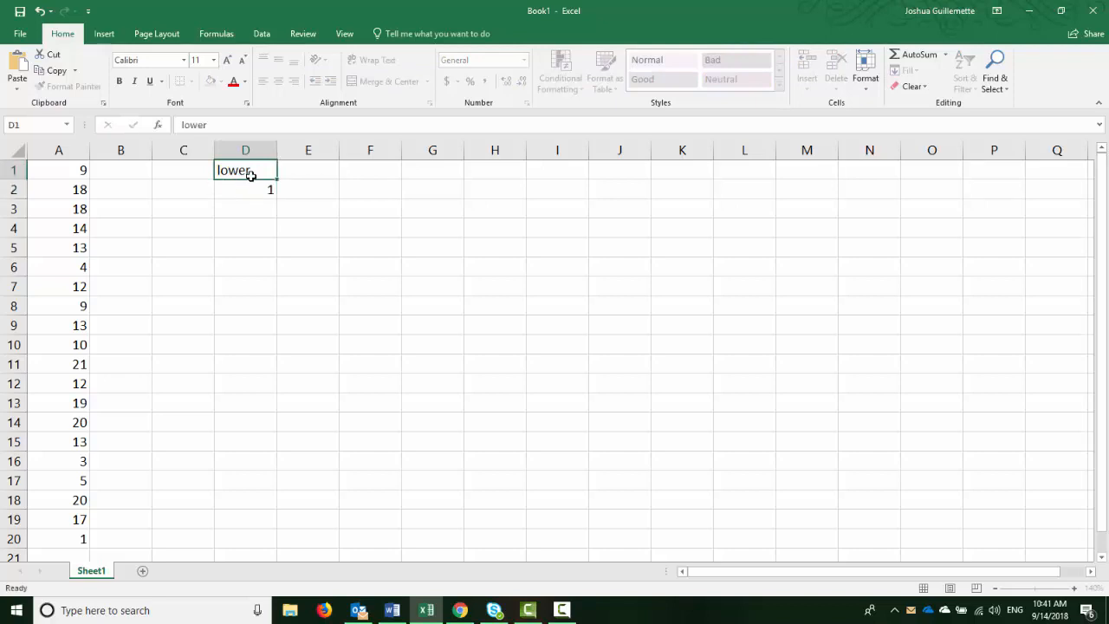
{"action": "type", "text": "upper"}
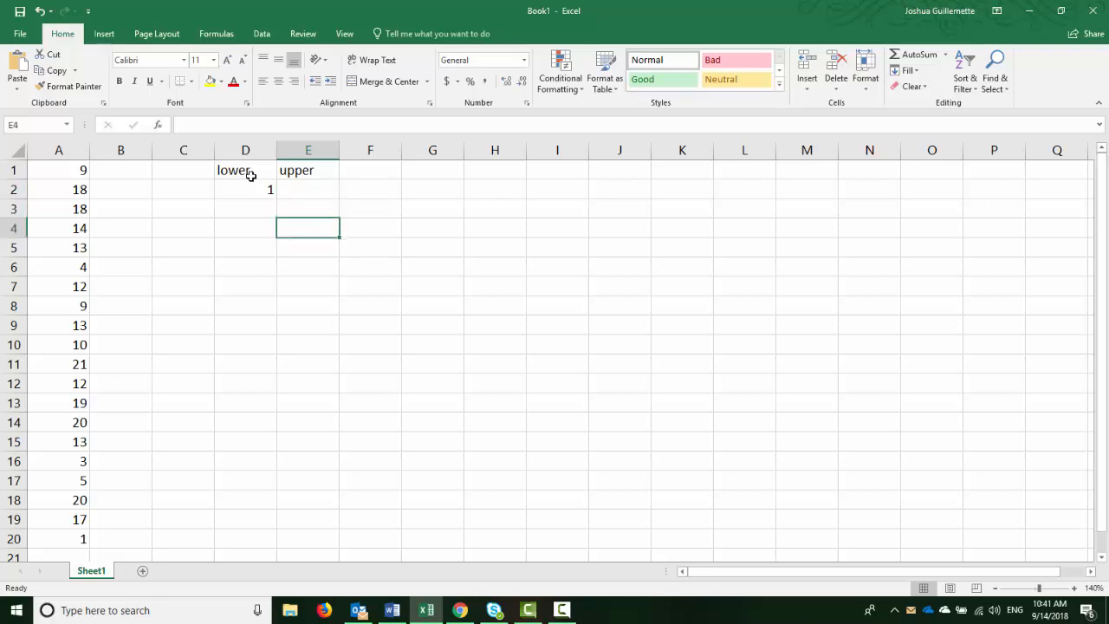
{"action": "type", "text": "24"}
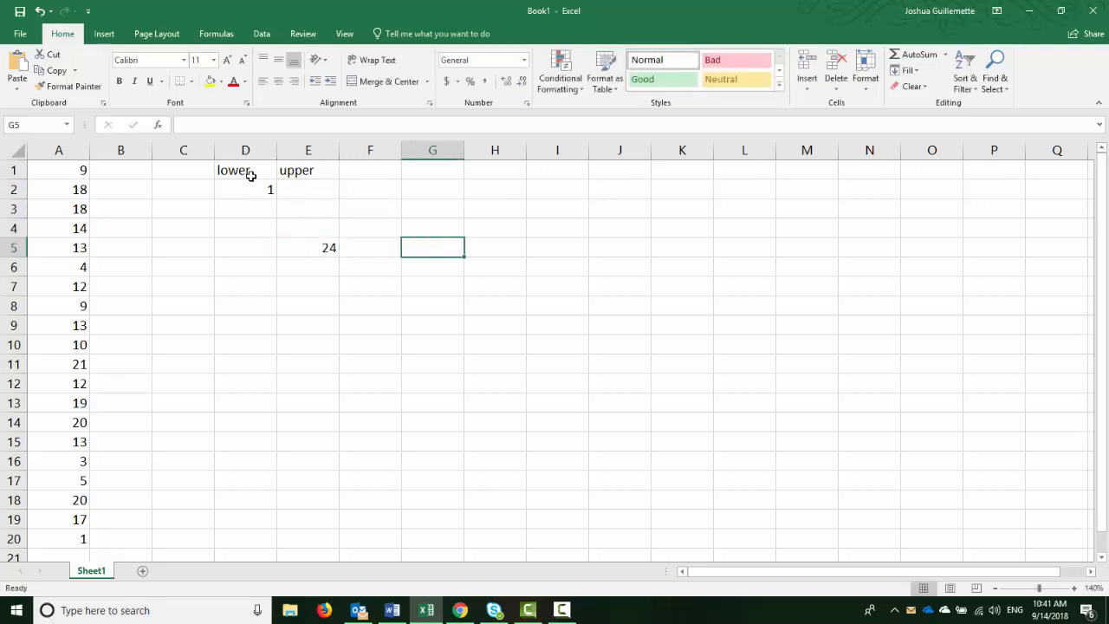
Compute the class width =24/4 in G1 and enter the first upper limit 6.
{"action": "left_click", "coordinate": [433, 169]}
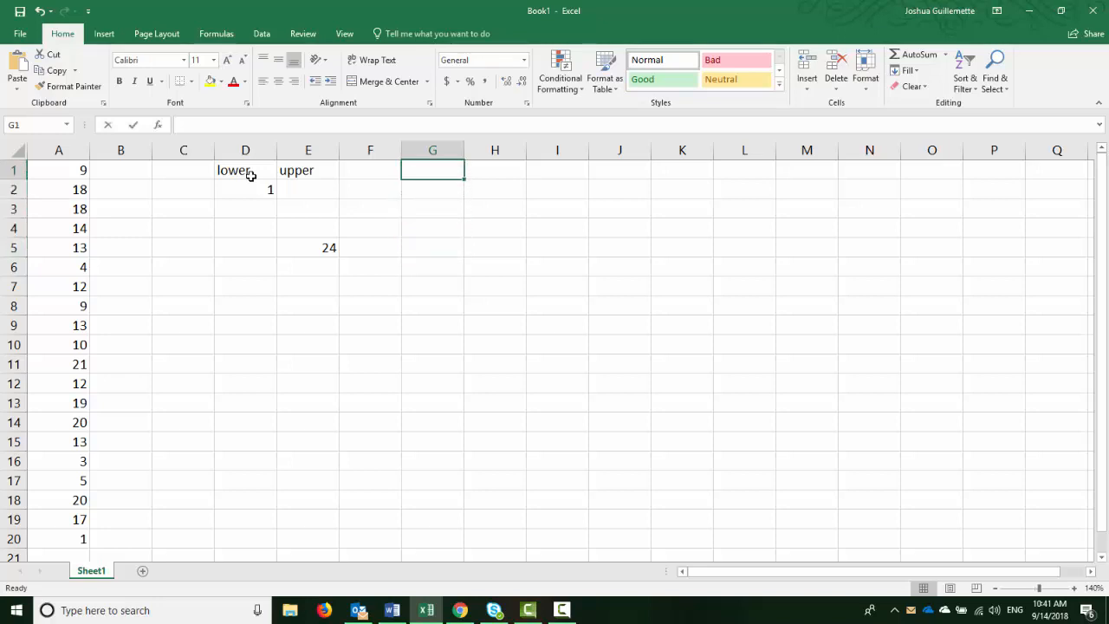
{"action": "type", "text": "=24"}
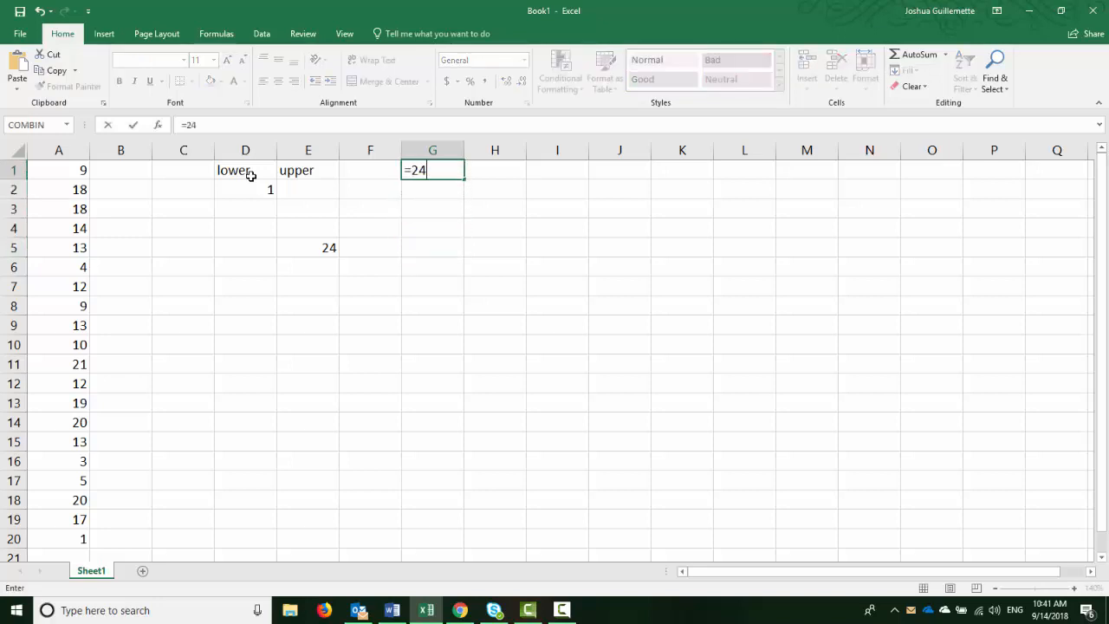
{"action": "type", "text": "/4"}
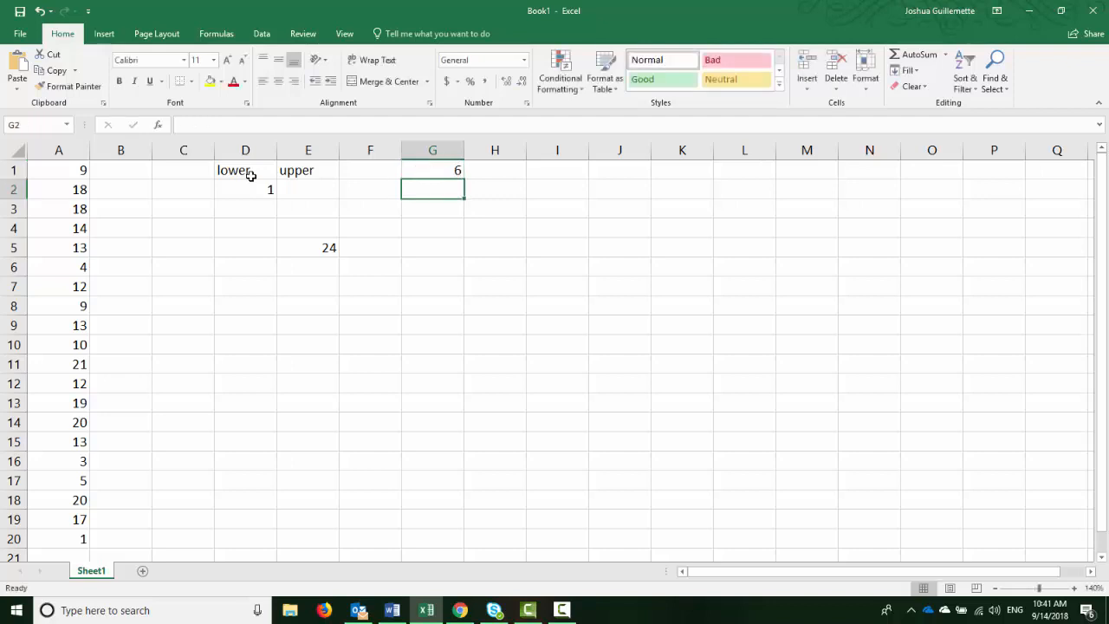
{"action": "mouse_move", "coordinate": [288, 193]}
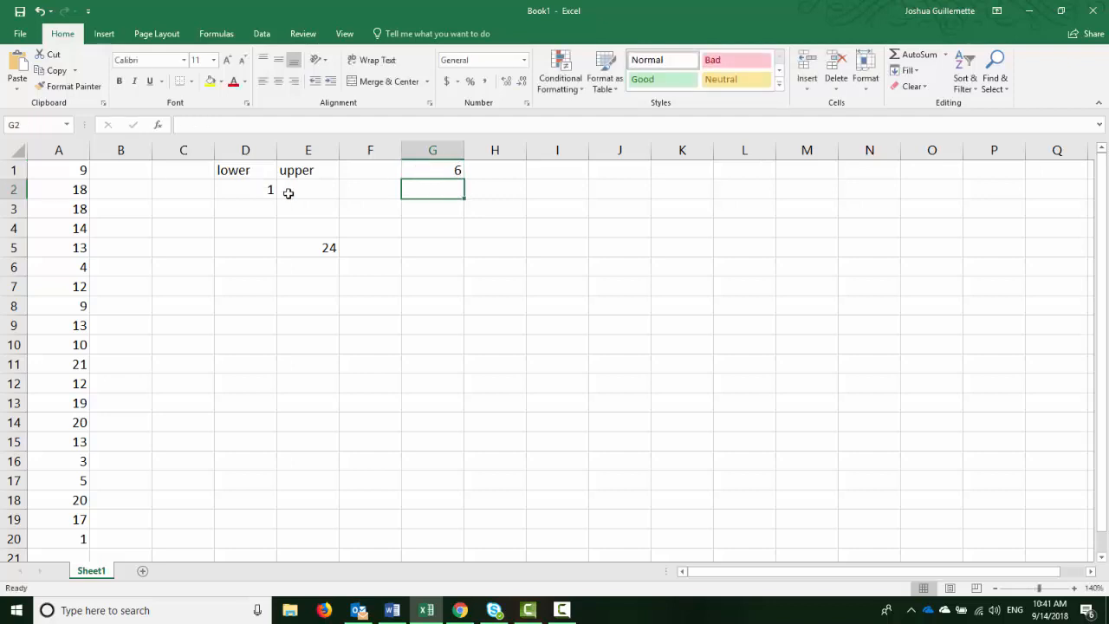
{"action": "type", "text": "6"}
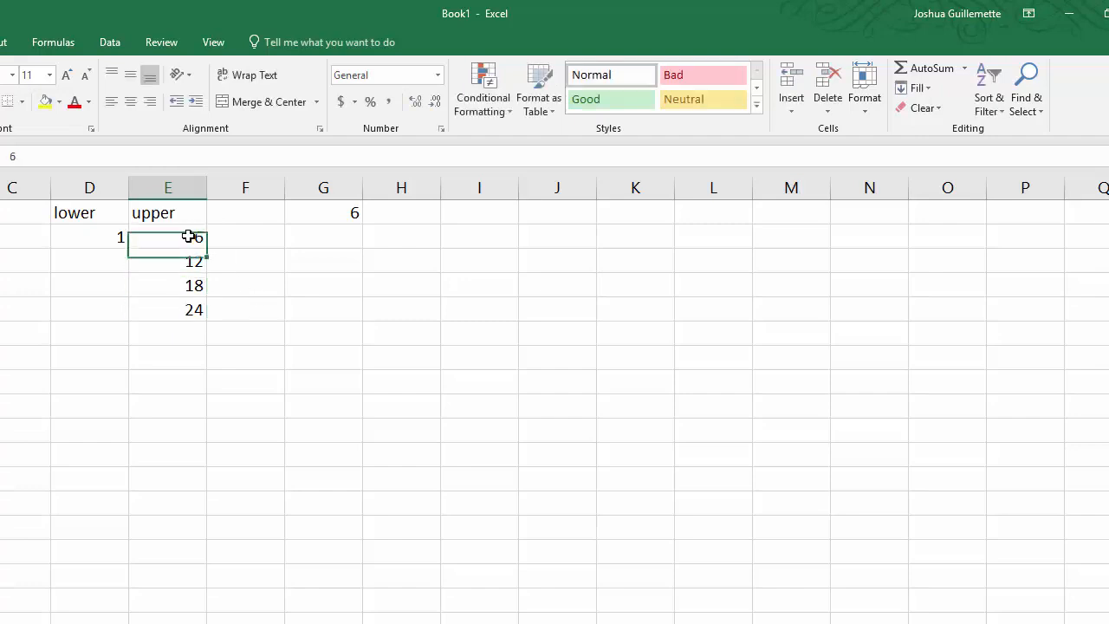
Fill upper limits 12 and 18 in column E with multiples =2*6, =3*6, =4*6 in G2:G4, then select G1:G4.
{"action": "left_click_drag", "start_coordinate": [168, 235], "coordinate": [168, 309]}
{"action": "type", "text": "12"}
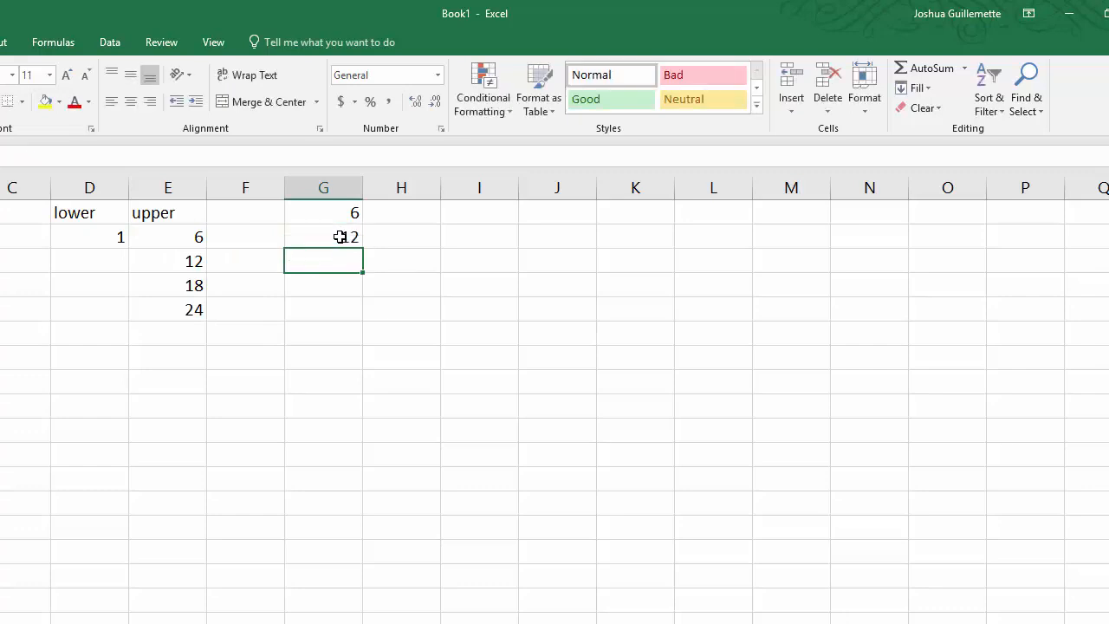
{"action": "type", "text": "=3*"}
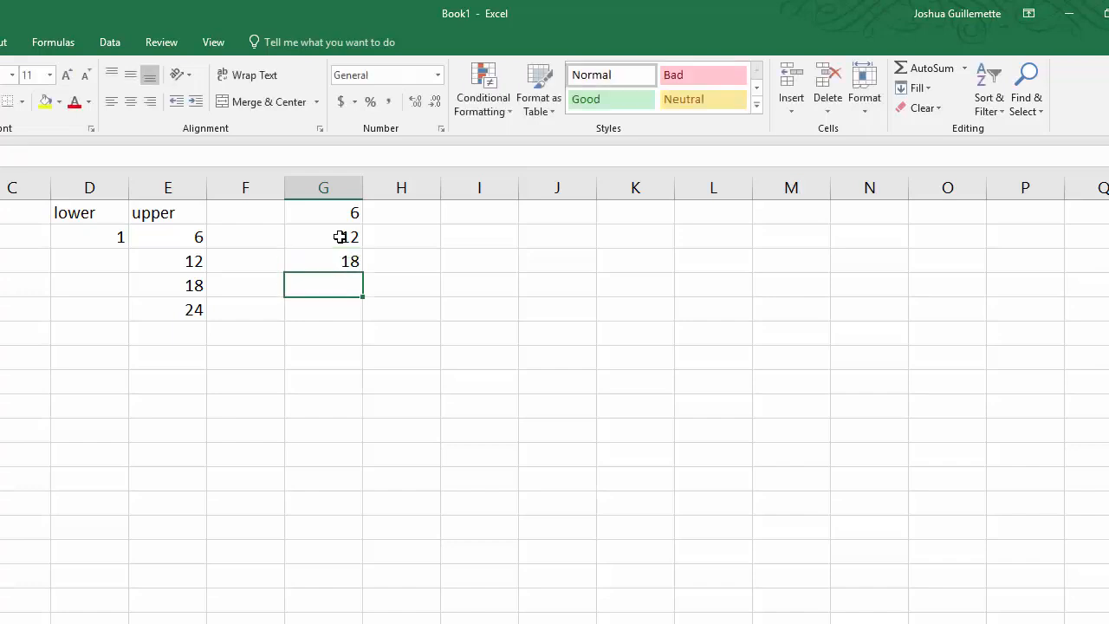
{"action": "type", "text": "=4*6"}
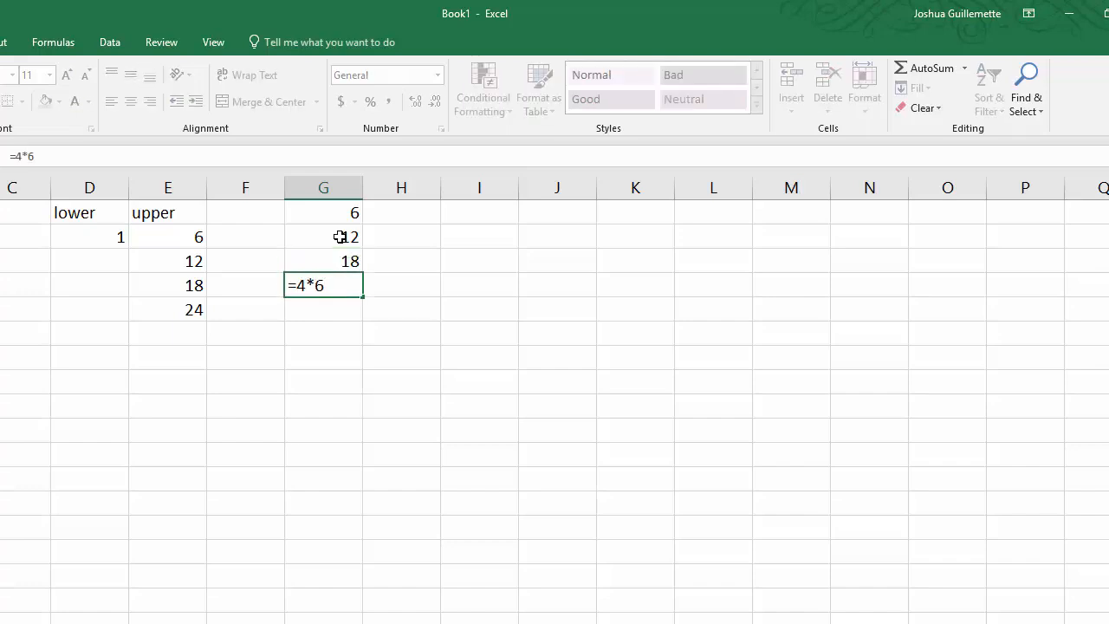
{"action": "key", "text": "enter"}
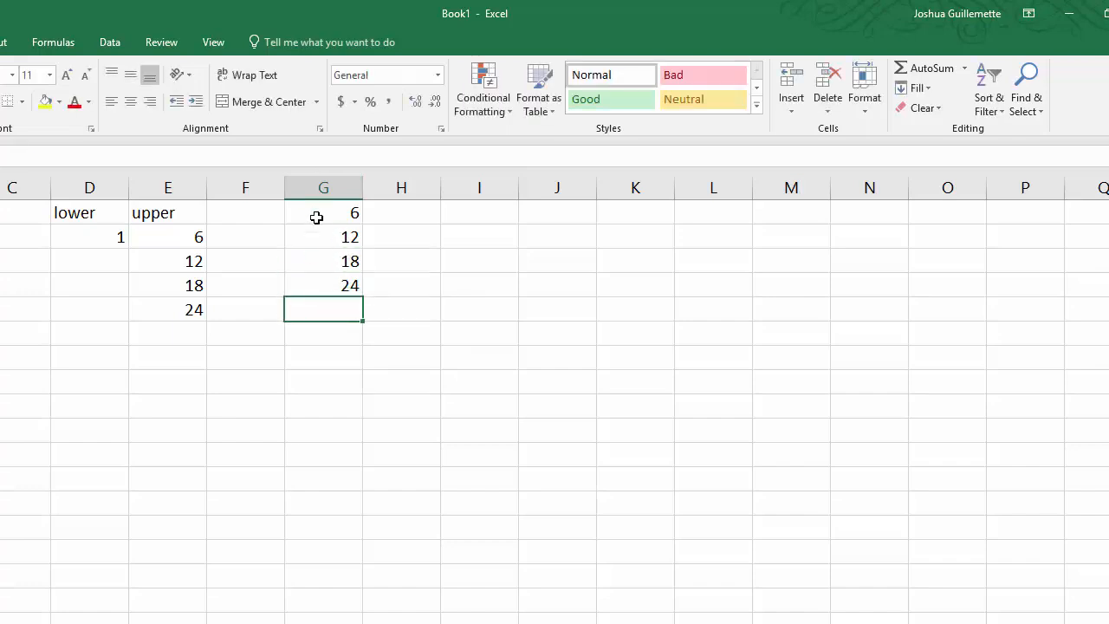
{"action": "left_click_drag", "start_coordinate": [322, 211], "coordinate": [322, 284]}
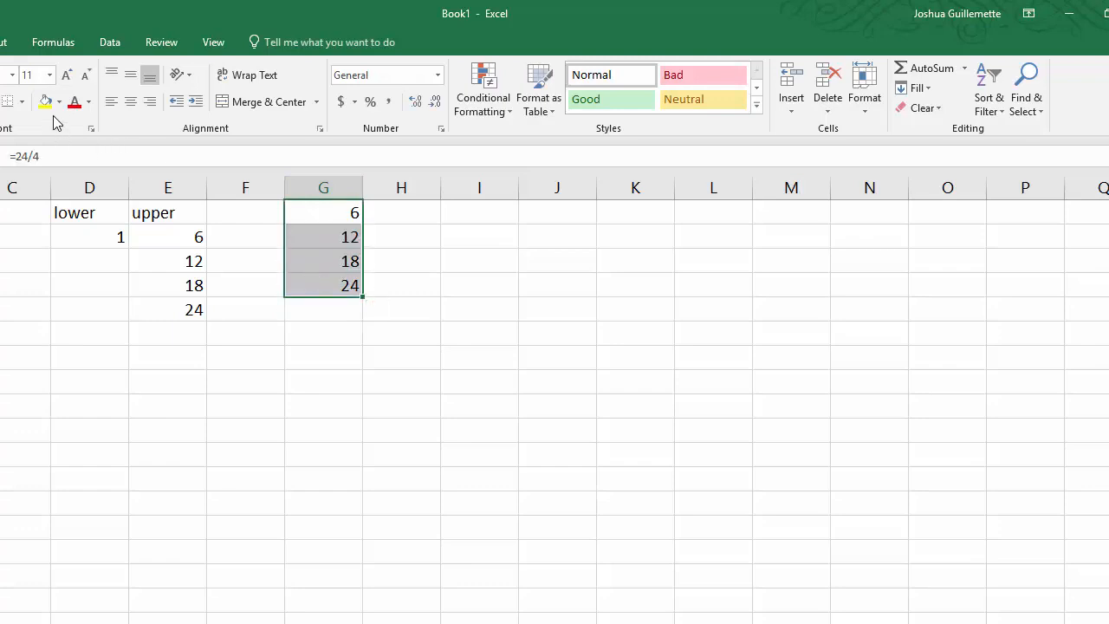
Enter lower limits 7 and 19 in column D, then clear the yellow helper cells in column G to No Fill.
{"action": "left_click", "coordinate": [43, 100]}
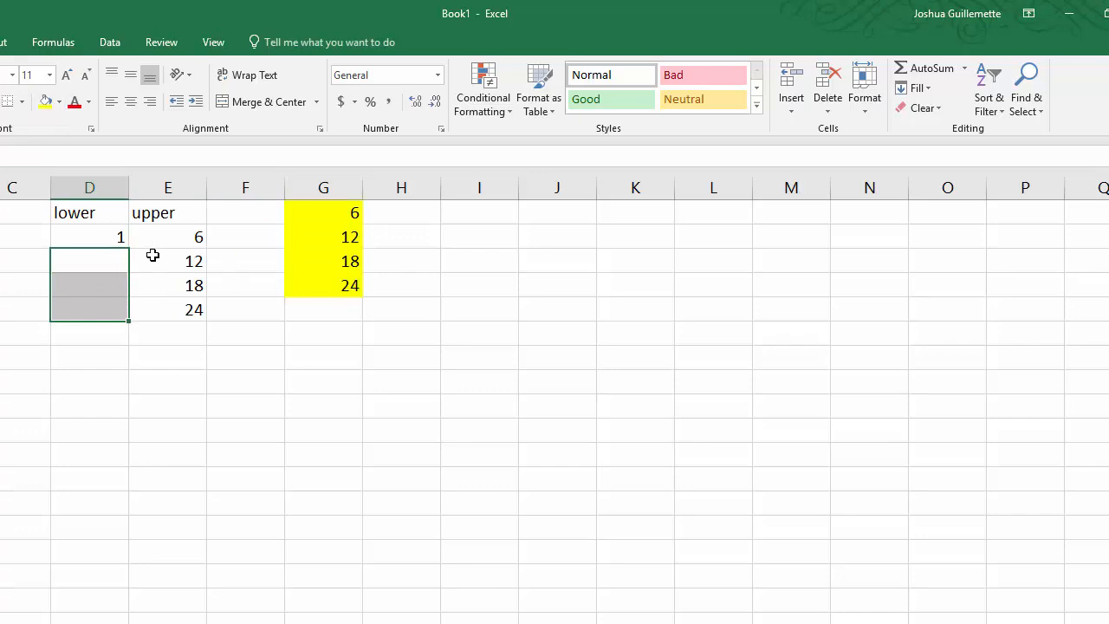
{"action": "left_click", "coordinate": [90, 260]}
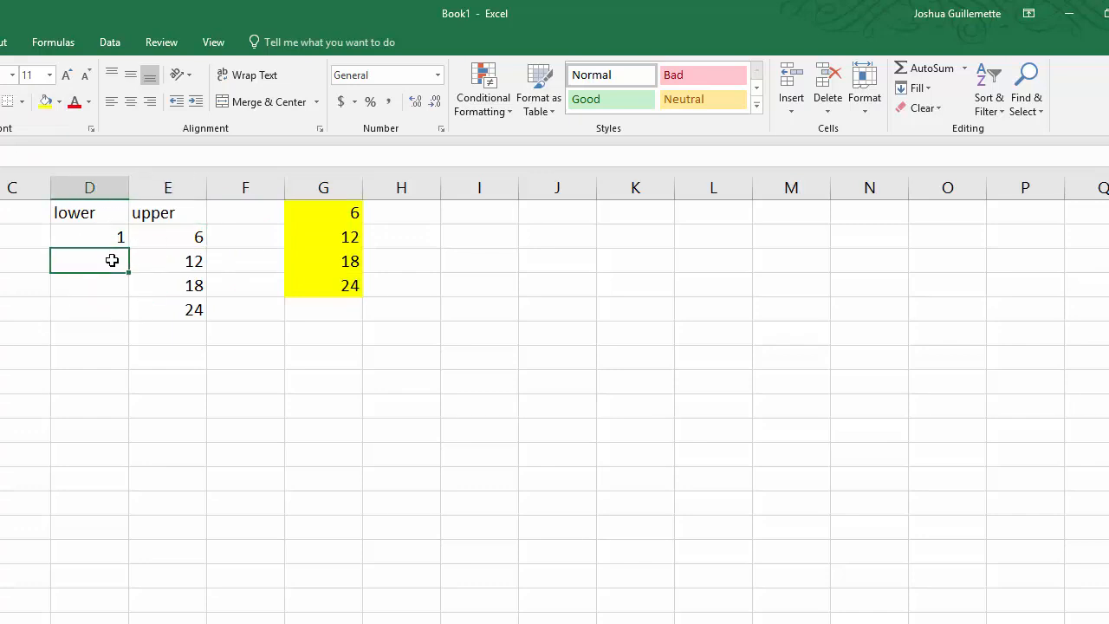
{"action": "type", "text": "7"}
{"action": "left_click", "coordinate": [89, 286]}
{"action": "type", "text": "13"}
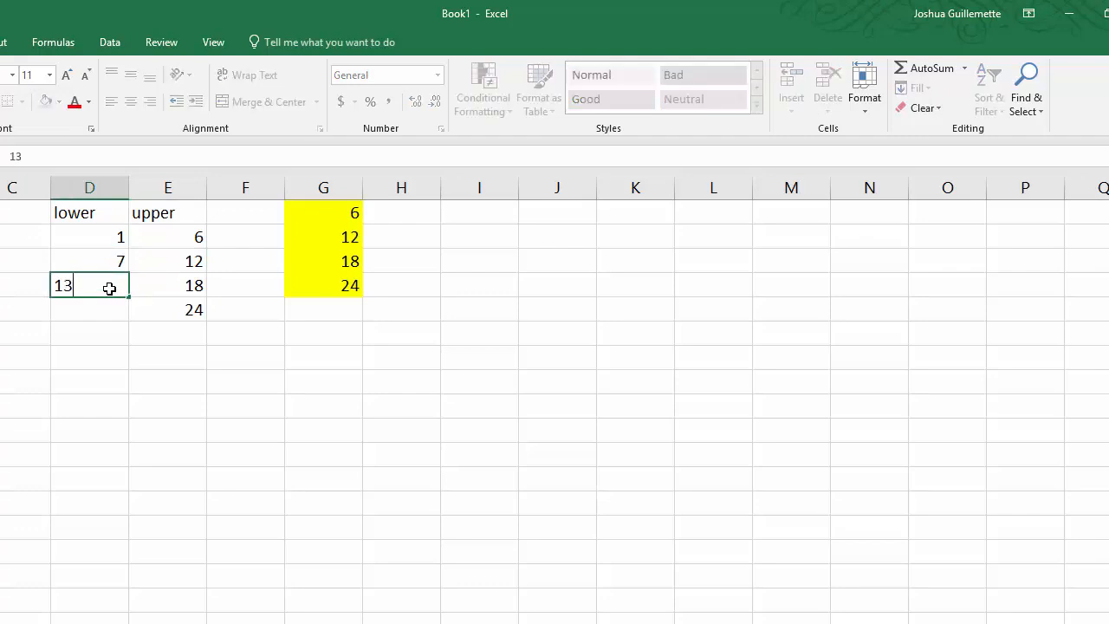
{"action": "key", "text": "enter"}
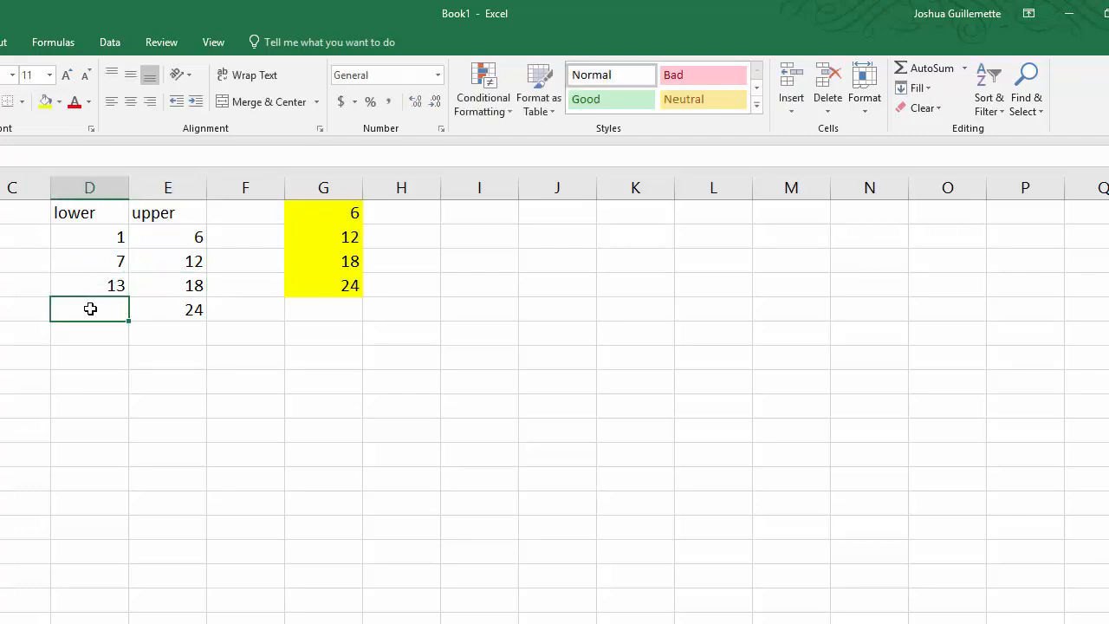
{"action": "type", "text": "19"}
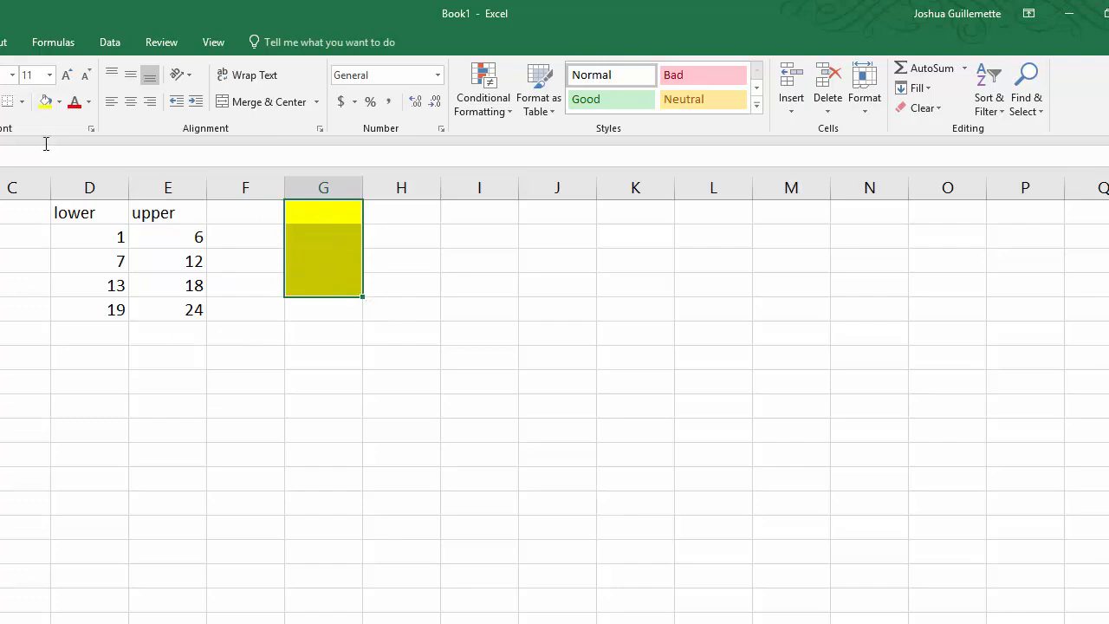
{"action": "left_click", "coordinate": [62, 101]}
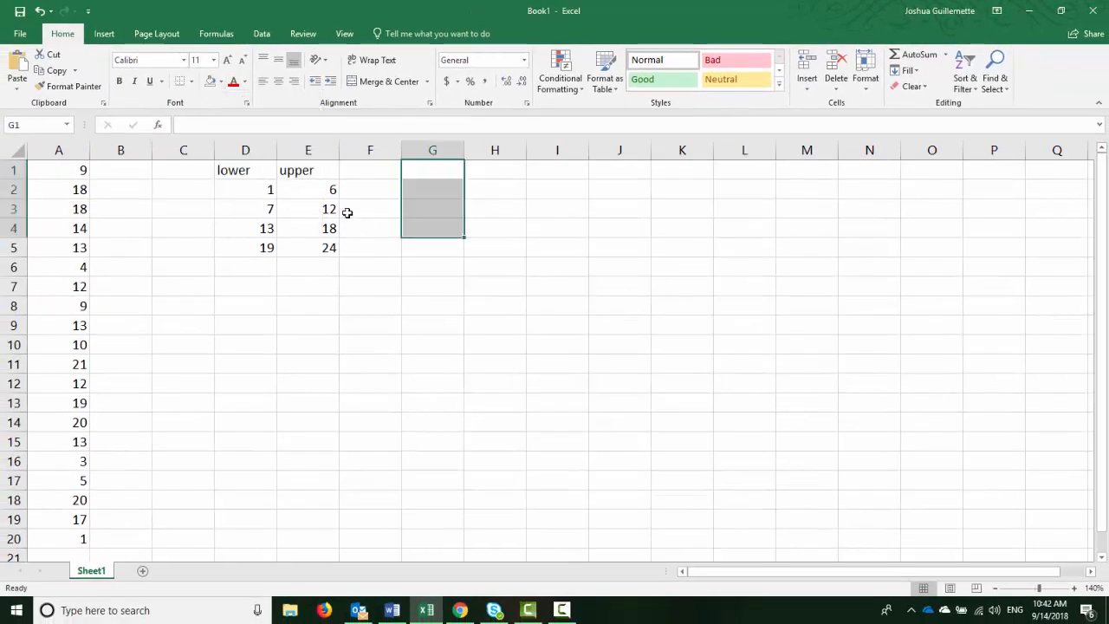
Add a 'freq' header in F1 and sort the hour data in A1:A20 from smallest to largest.
{"action": "left_click", "coordinate": [371, 170]}
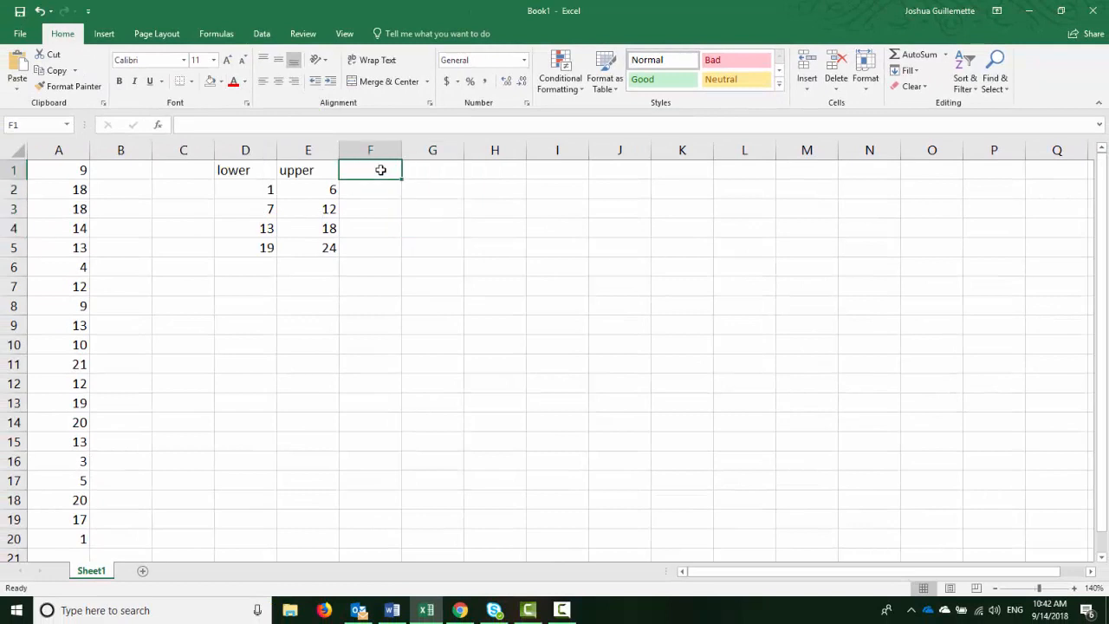
{"action": "type", "text": "freq"}
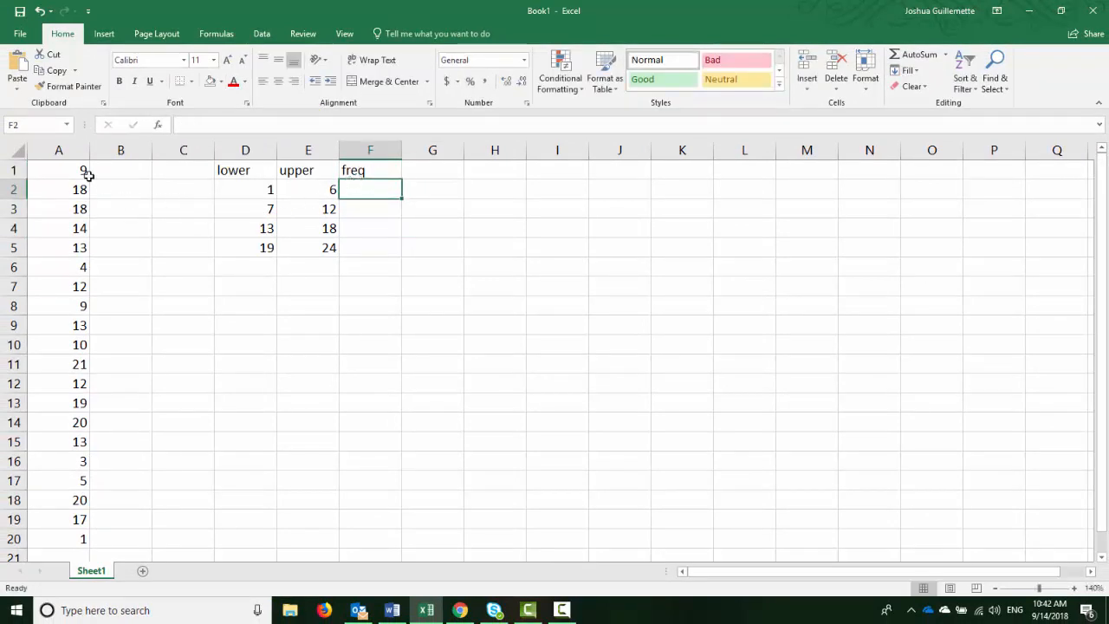
{"action": "left_click_drag", "start_coordinate": [59, 170], "coordinate": [79, 383]}
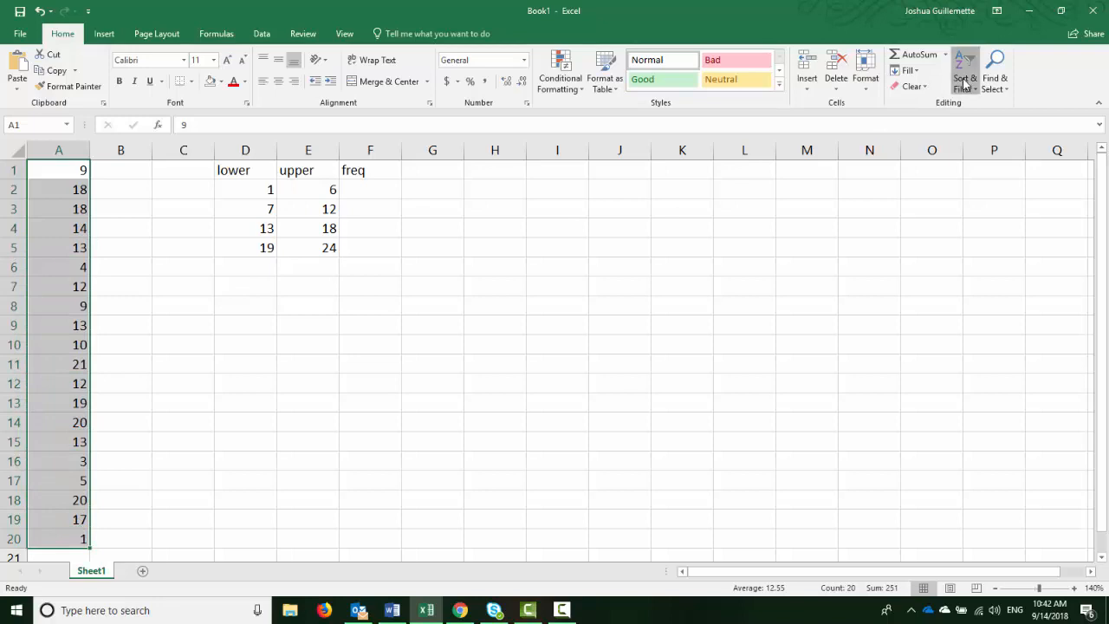
{"action": "left_click", "coordinate": [964, 73]}
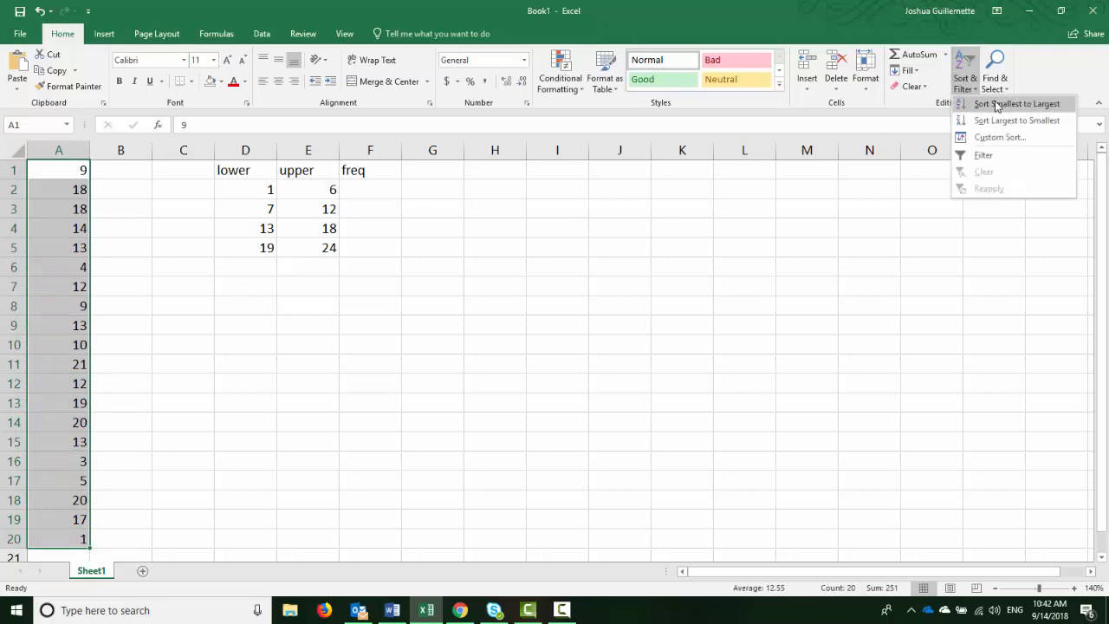
{"action": "left_click", "coordinate": [1015, 104]}
{"action": "type", "text": "4"}
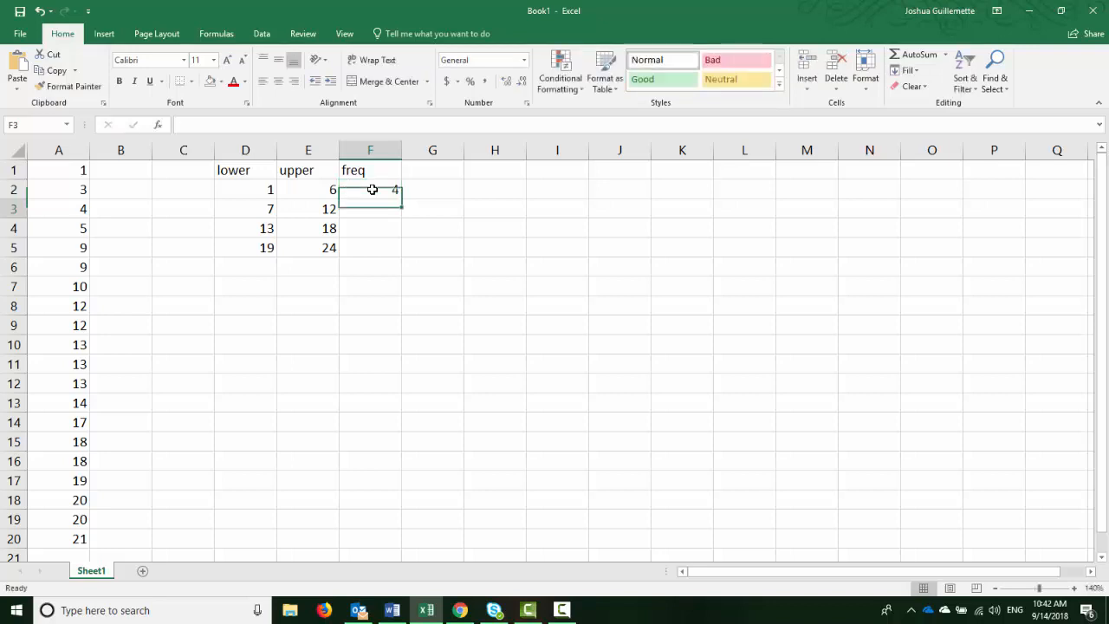
Count the values in the 7–12 and 13–18 classes and record frequencies 5 and 7 in F3 and F4.
{"action": "left_click", "coordinate": [59, 246]}
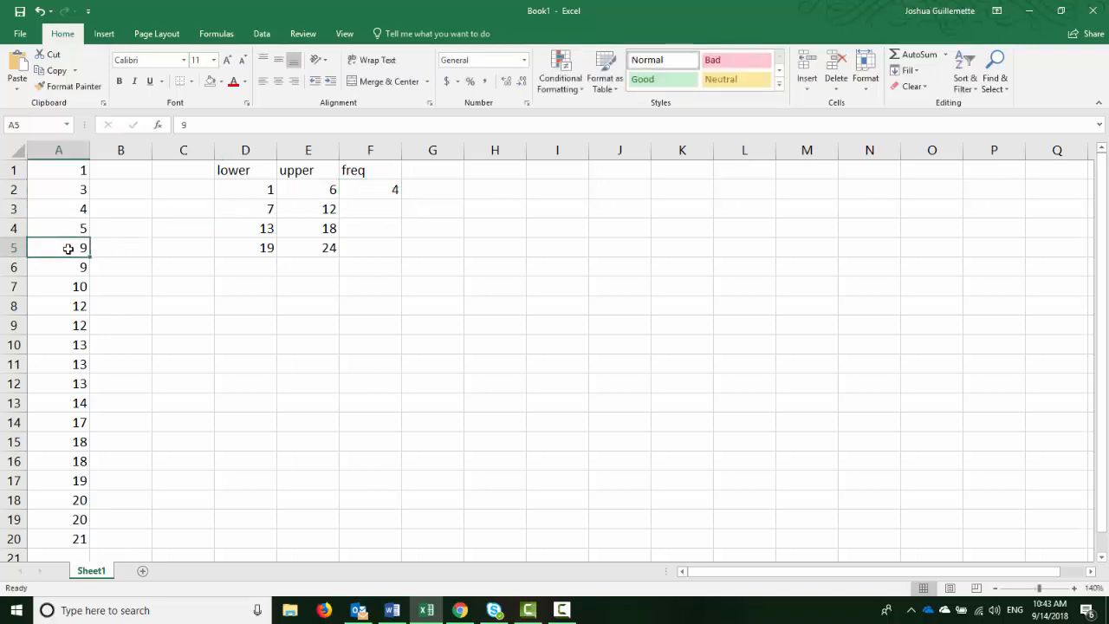
{"action": "left_click_drag", "start_coordinate": [59, 246], "coordinate": [59, 287]}
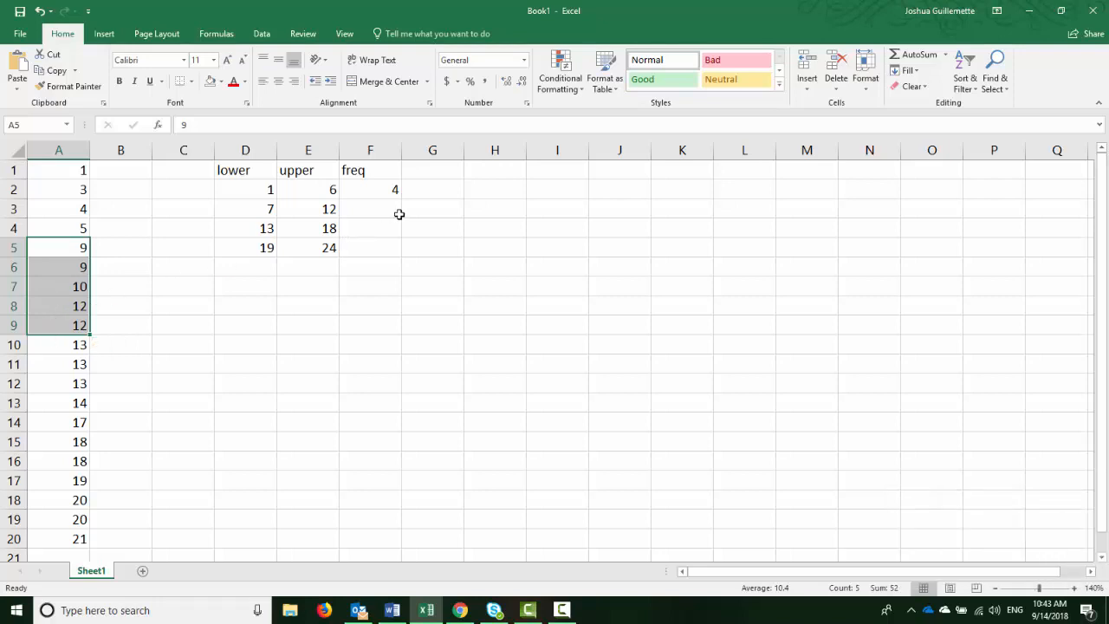
{"action": "type", "text": "5"}
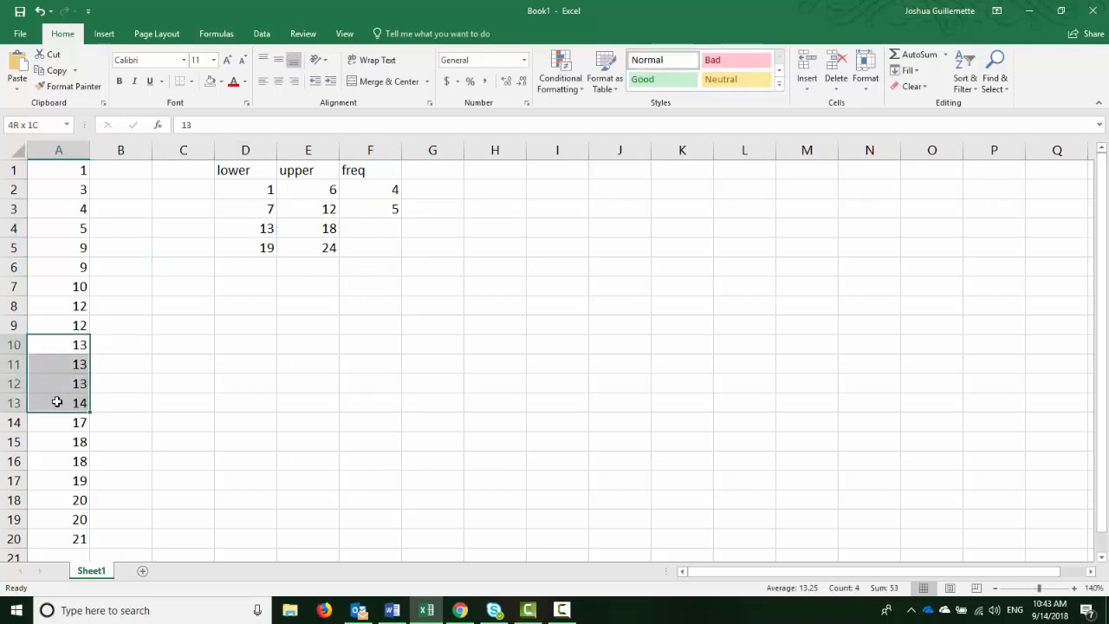
{"action": "left_click", "coordinate": [59, 423]}
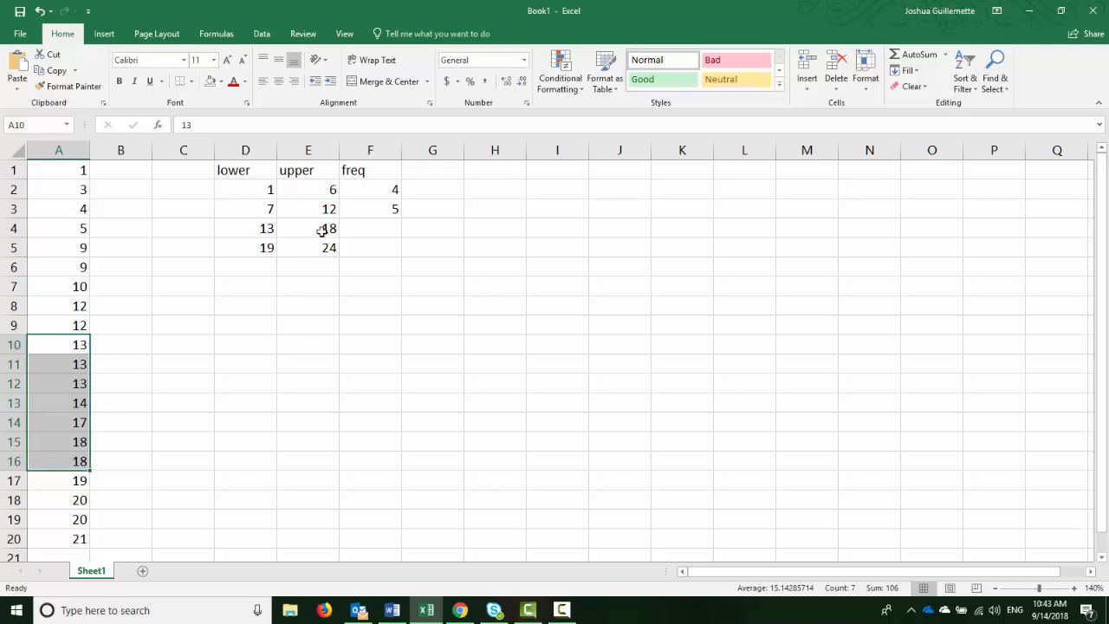
{"action": "left_click", "coordinate": [371, 228]}
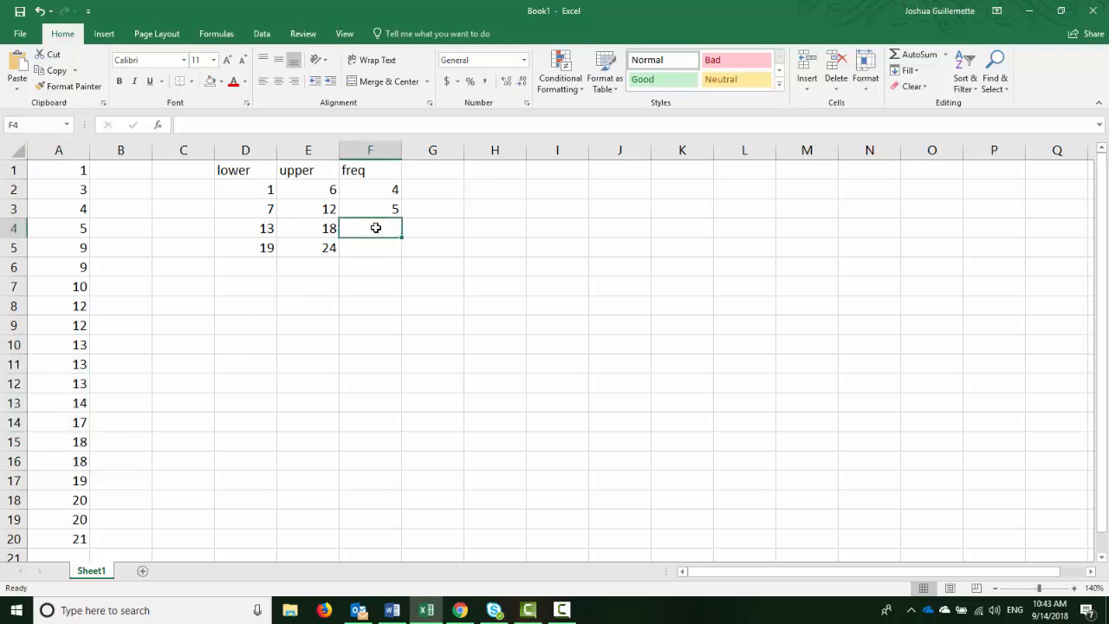
{"action": "type", "text": "7"}
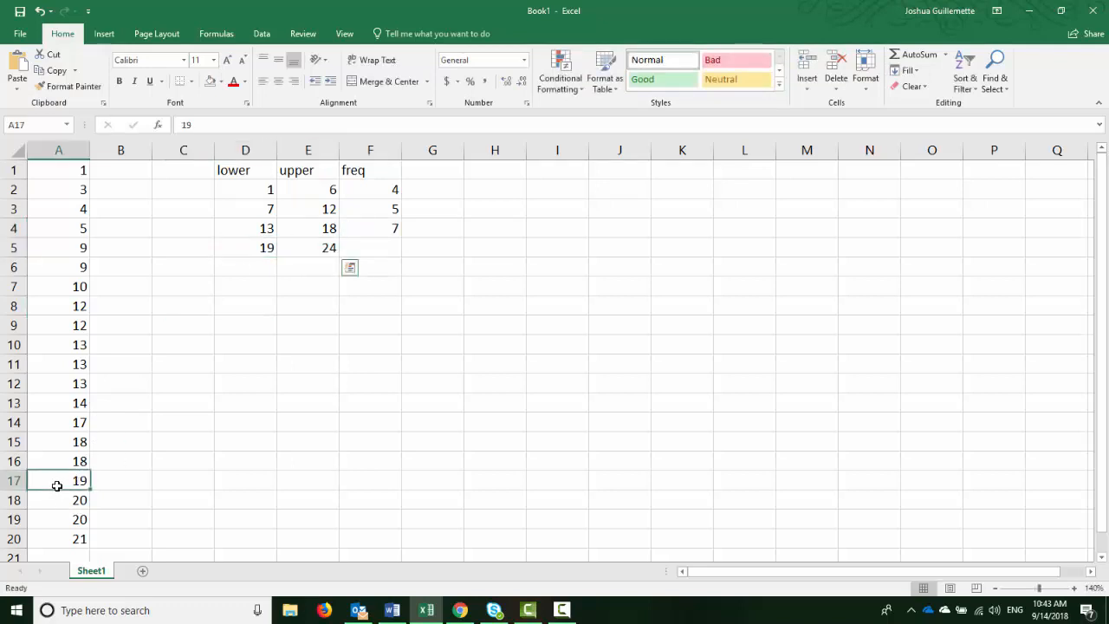
Record frequency 4 for the 19–24 class in F5 and select the whole D1:F5 table for a fill colour.
{"action": "left_click_drag", "start_coordinate": [59, 480], "coordinate": [59, 537]}
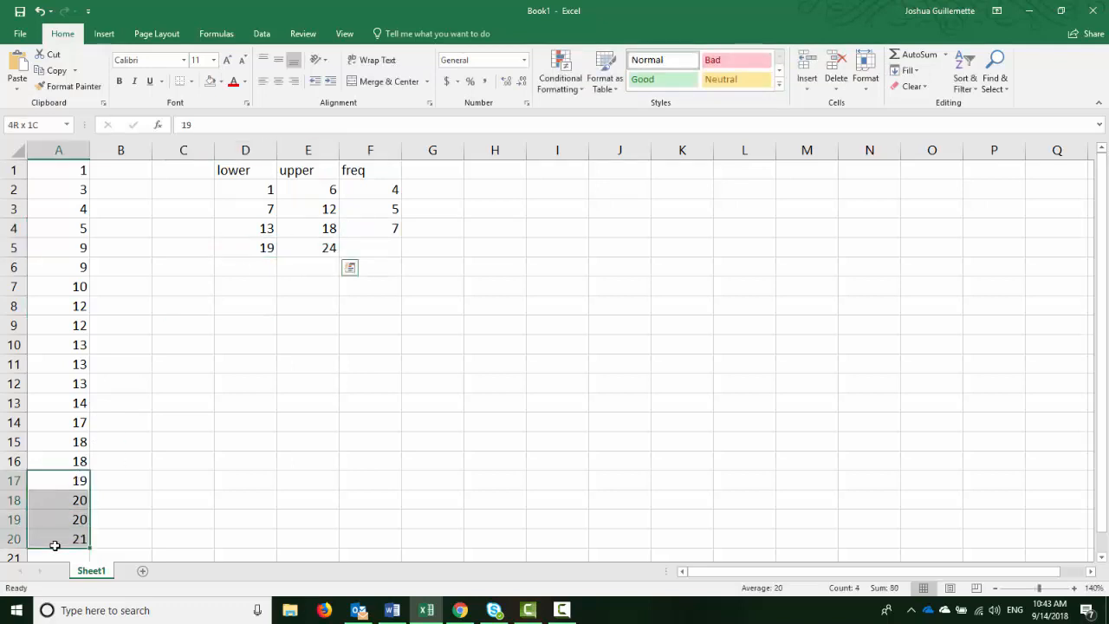
{"action": "left_click", "coordinate": [371, 247]}
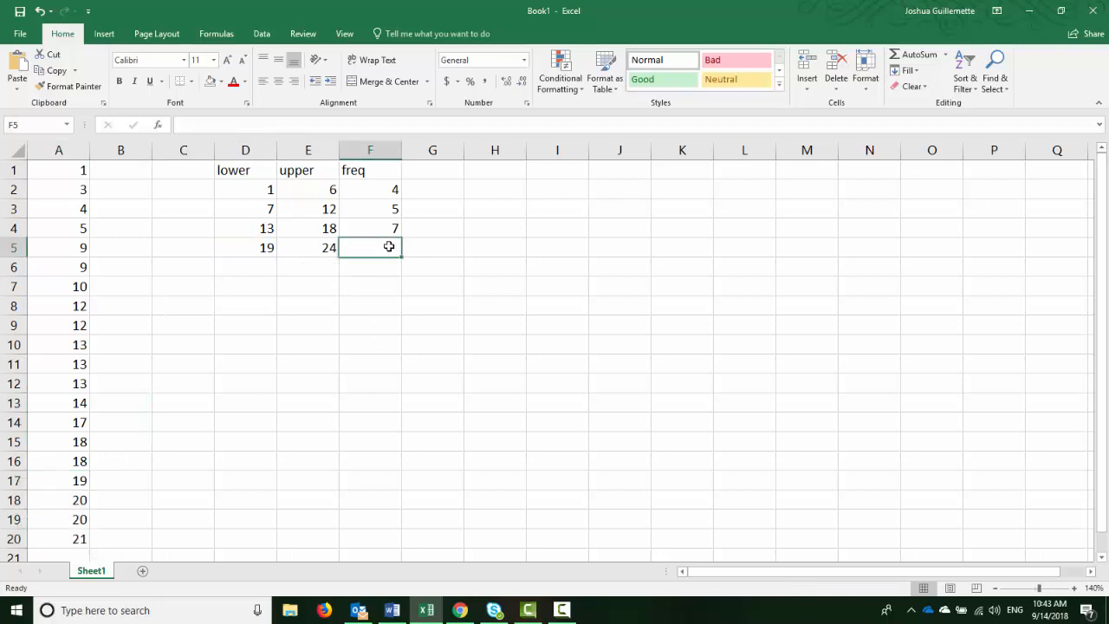
{"action": "type", "text": "4"}
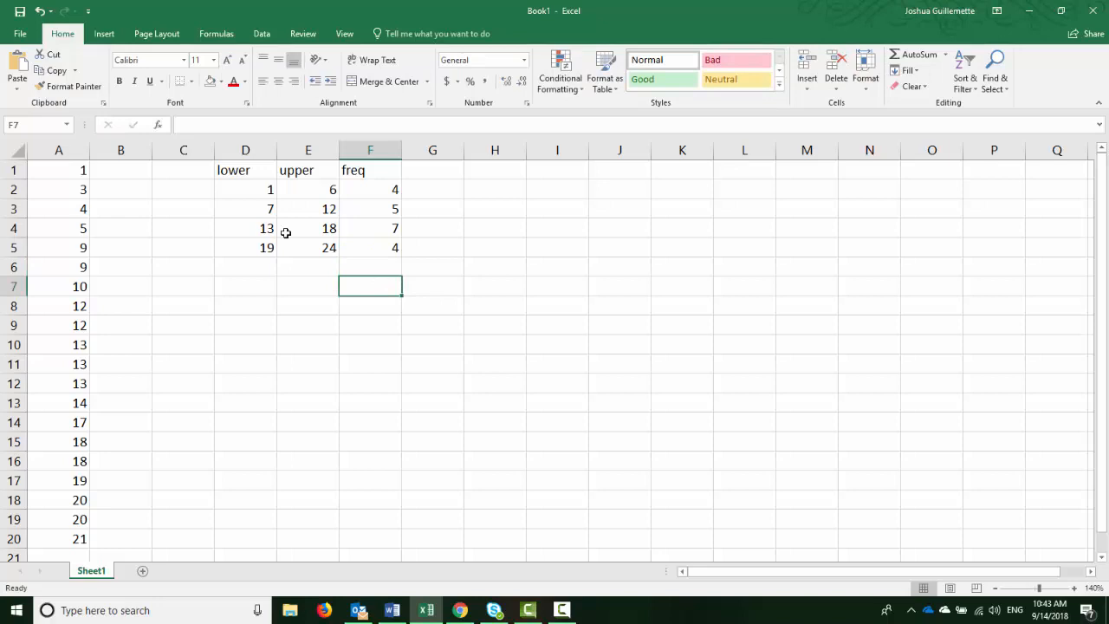
{"action": "left_click_drag", "start_coordinate": [232, 170], "coordinate": [395, 246]}
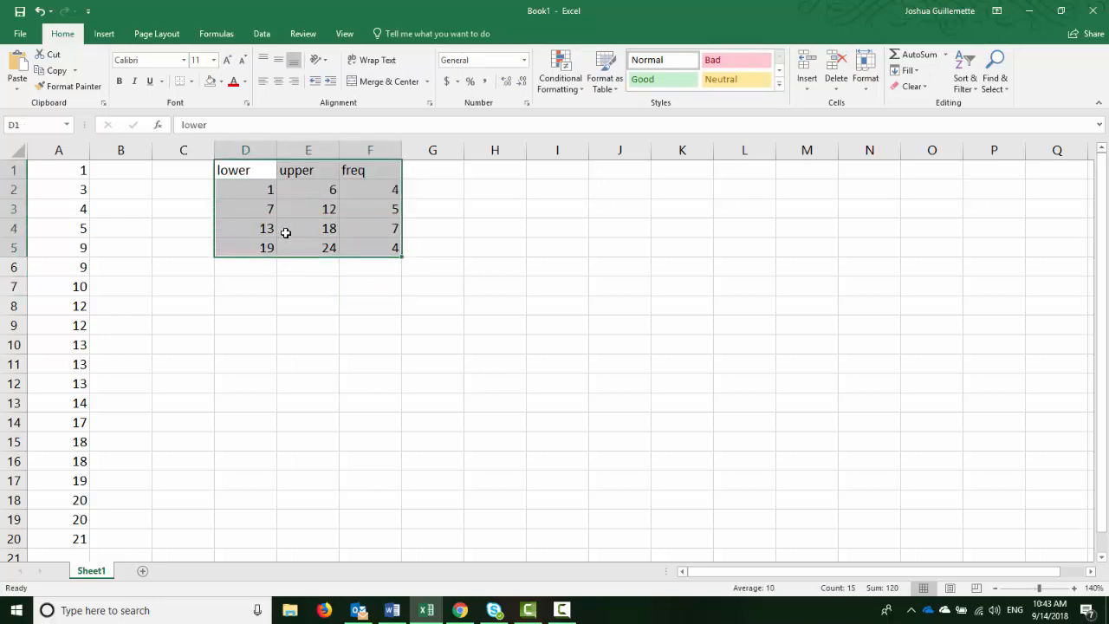
{"action": "left_click", "coordinate": [219, 81]}
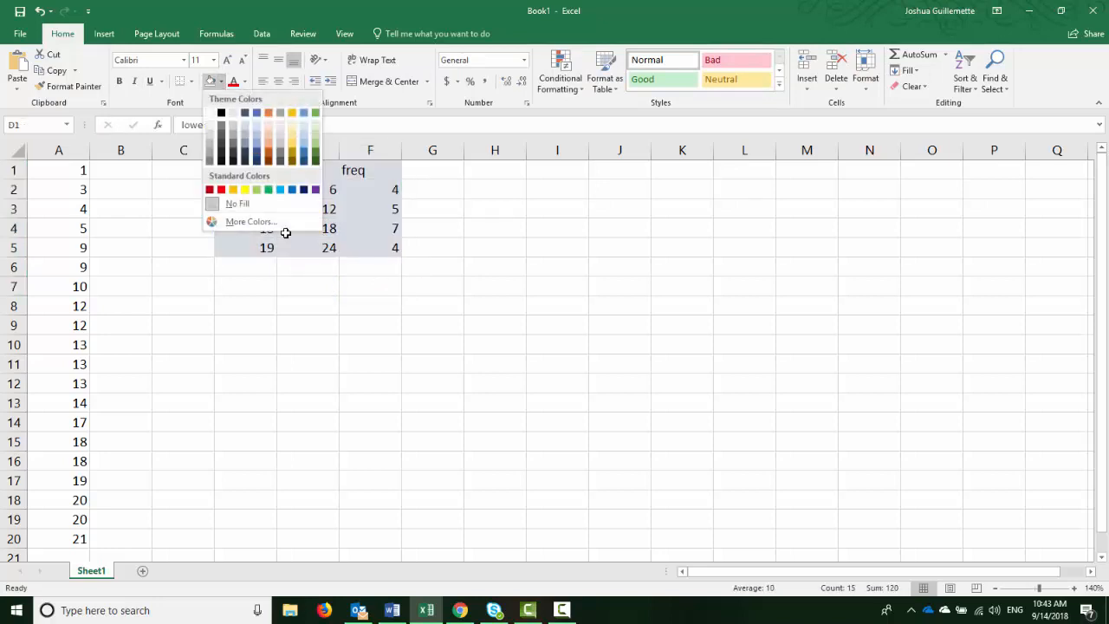